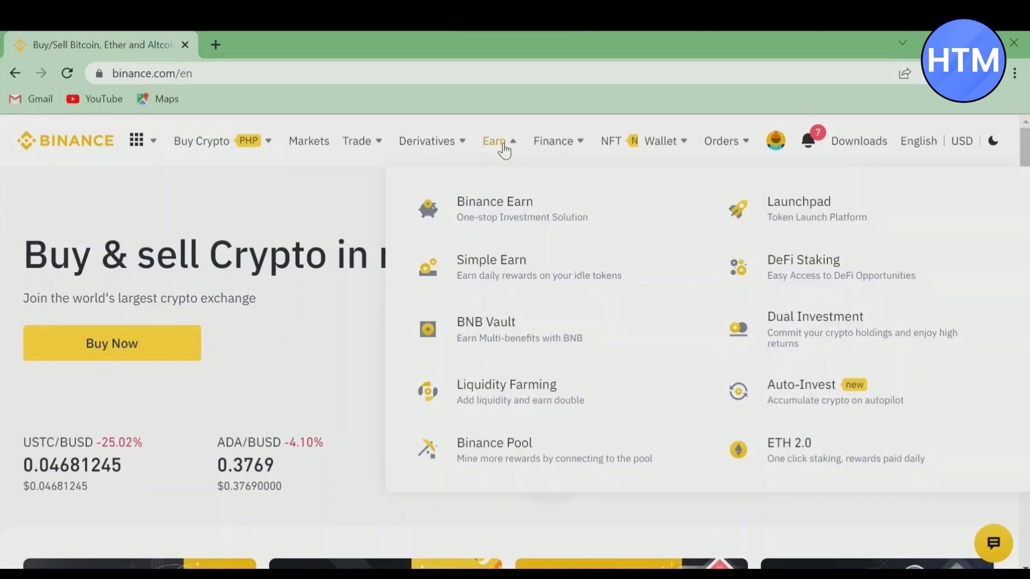
pyautogui.moveTo(511, 267)
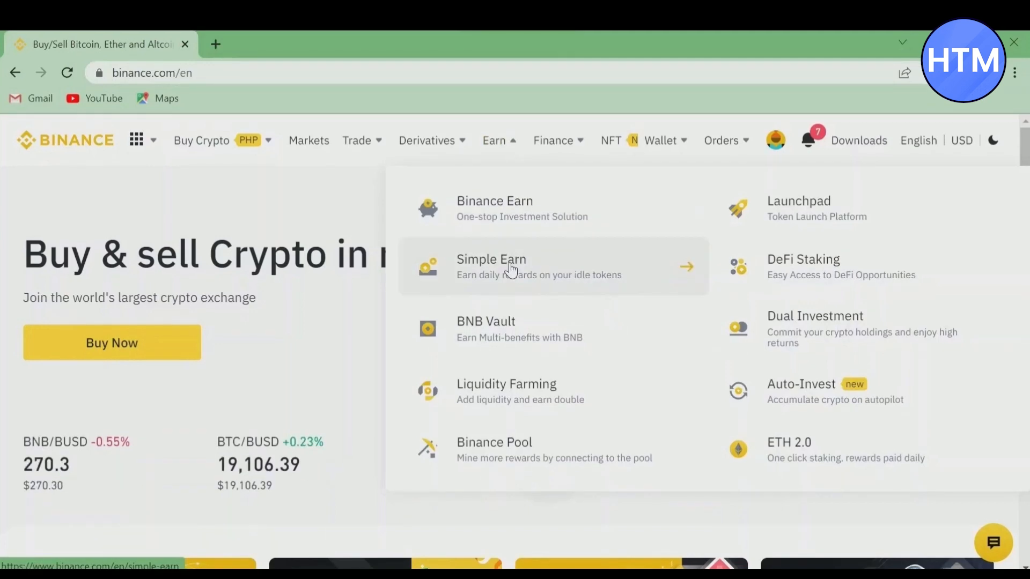
# - Go to the Simple Earn page from the Earn menu
pyautogui.click(490, 266)
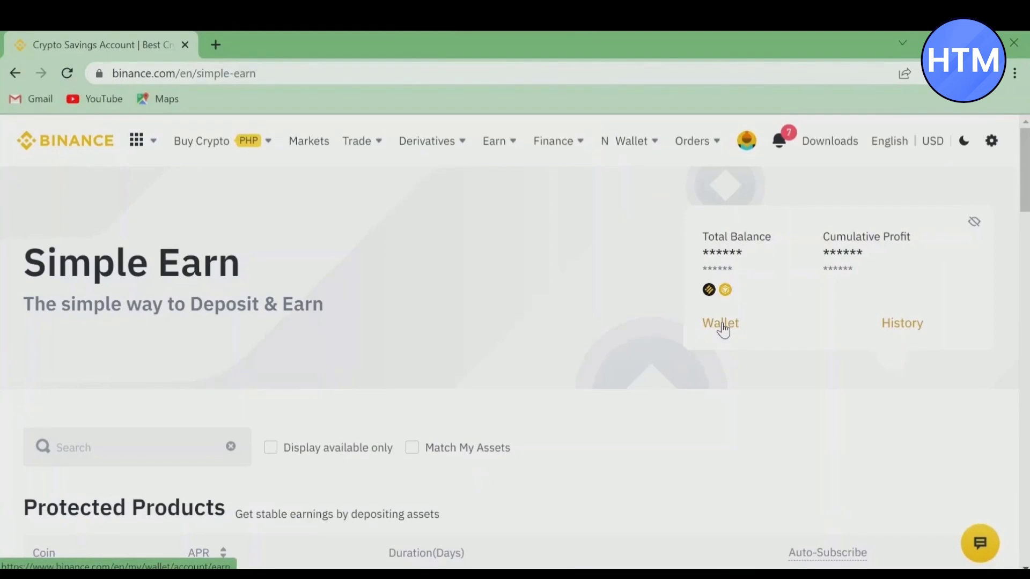
# - In the Earn wallet holdings, switch on Auto-Subscribe for BUSD and accept the notice
pyautogui.click(720, 323)
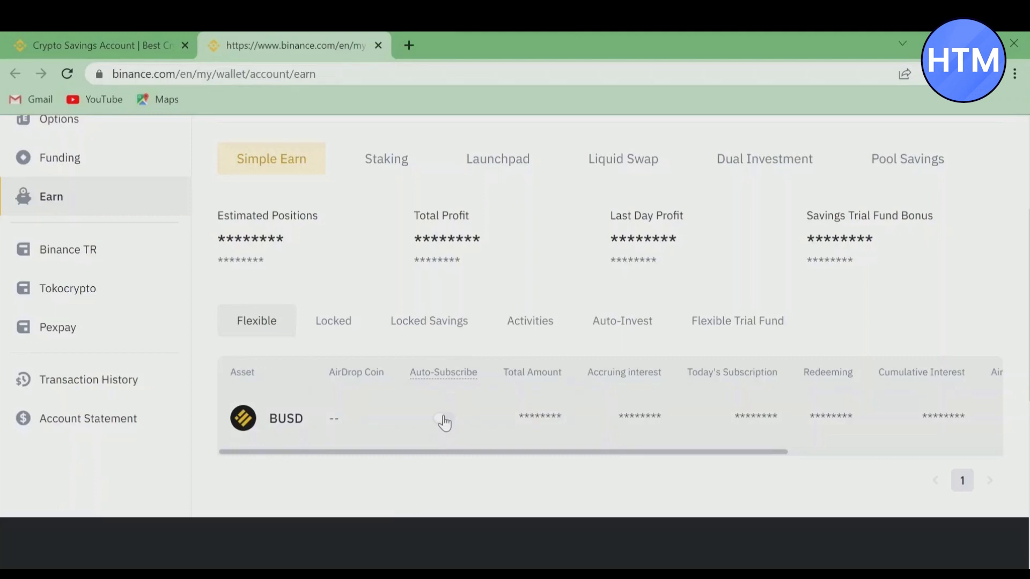
pyautogui.click(445, 421)
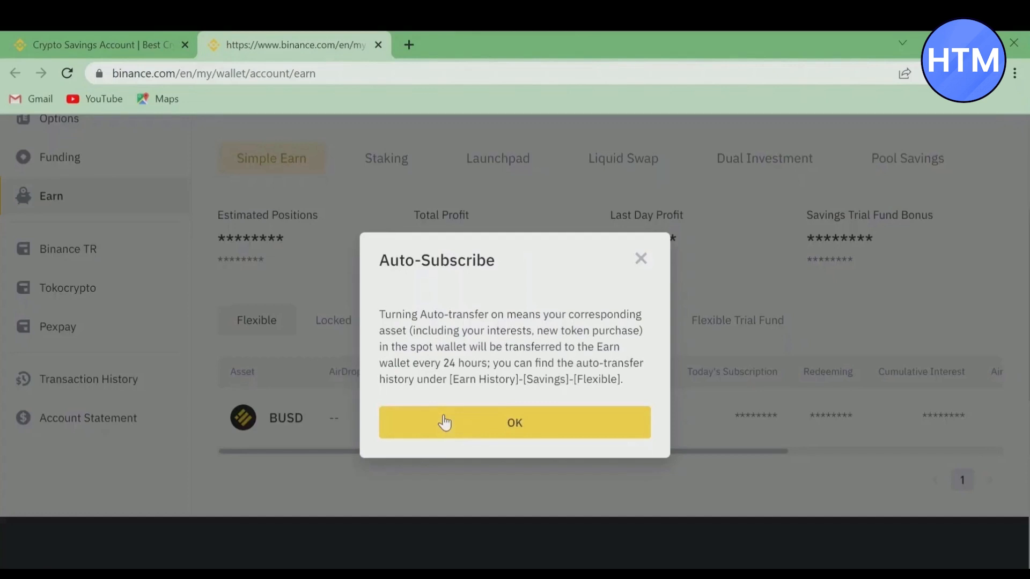
pyautogui.click(514, 423)
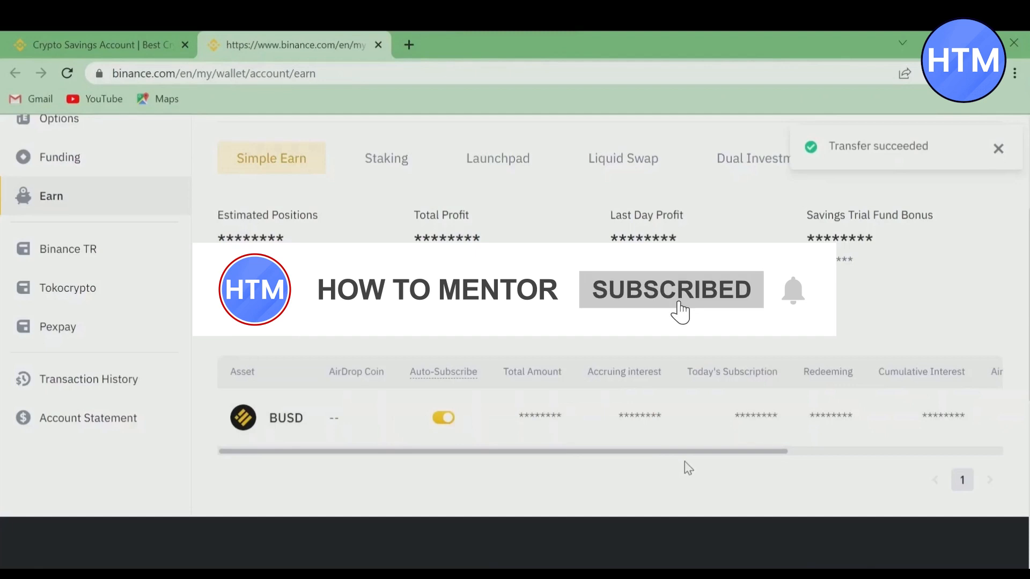
# - Begin redeeming the BUSD flexible holding, reaching the BUSD Redemption form
pyautogui.hscroll(3)
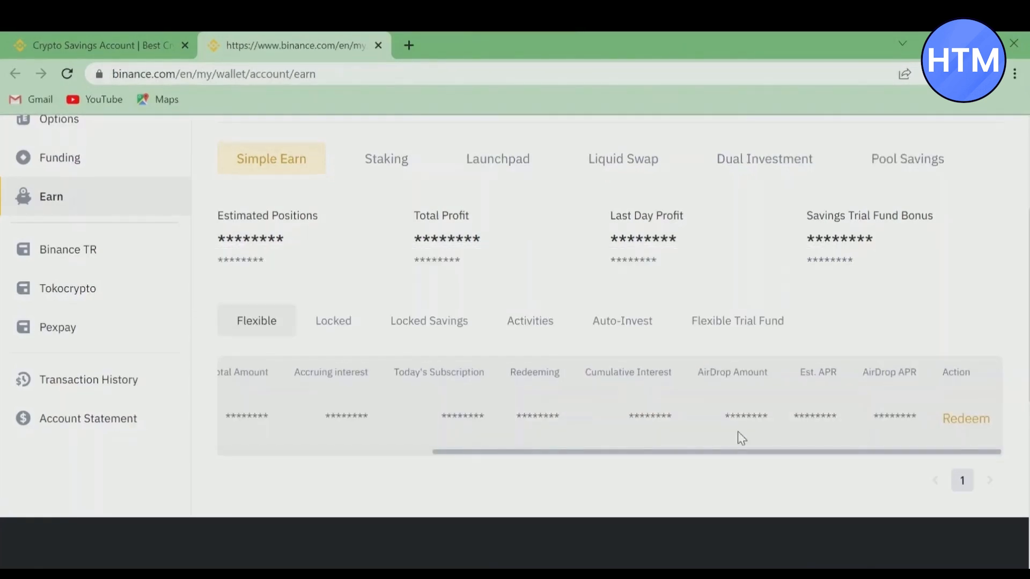
pyautogui.click(965, 418)
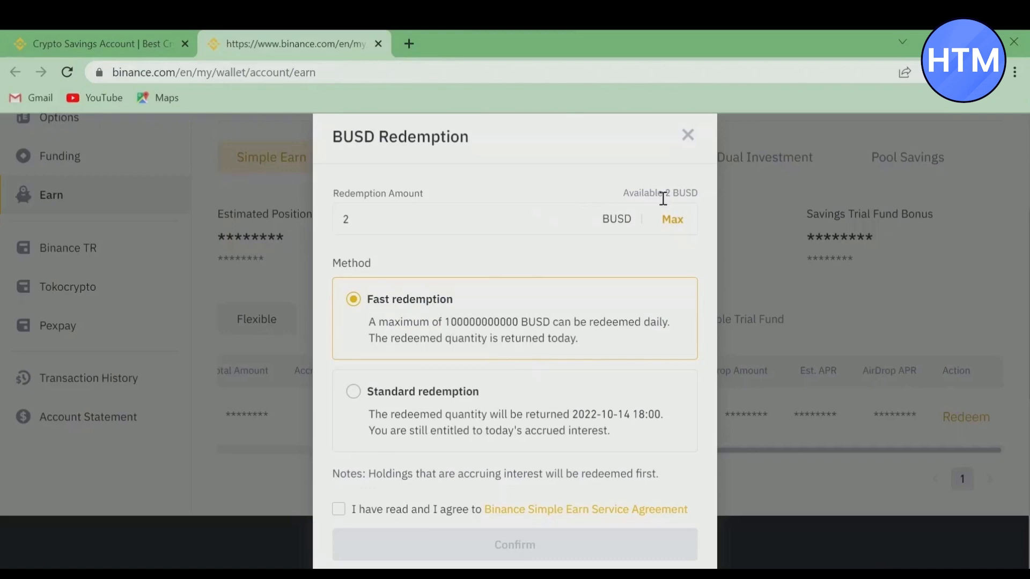
# - Agree to the Simple Earn Service Agreement and confirm the 2 BUSD fast redemption
pyautogui.click(338, 509)
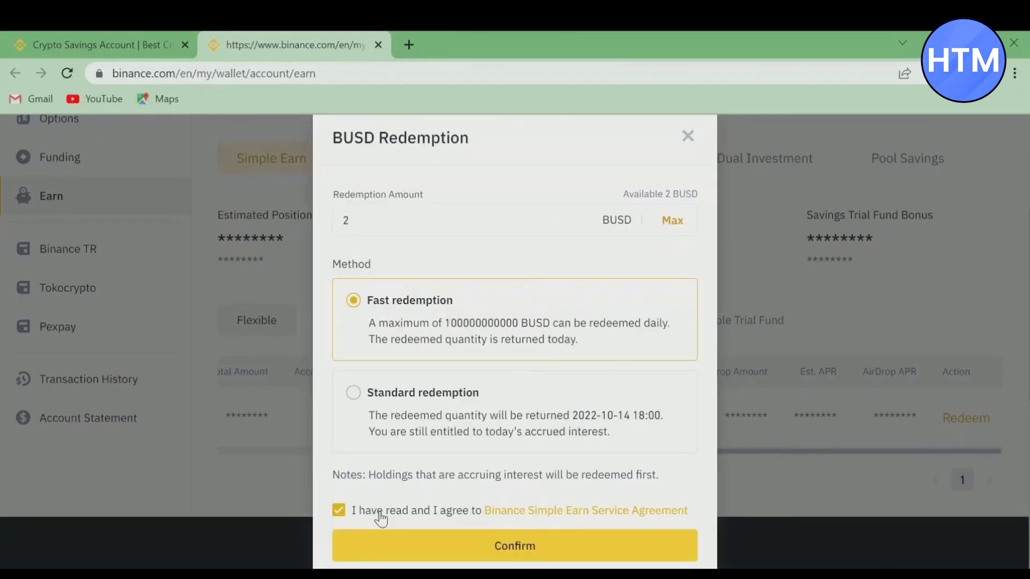
pyautogui.click(514, 545)
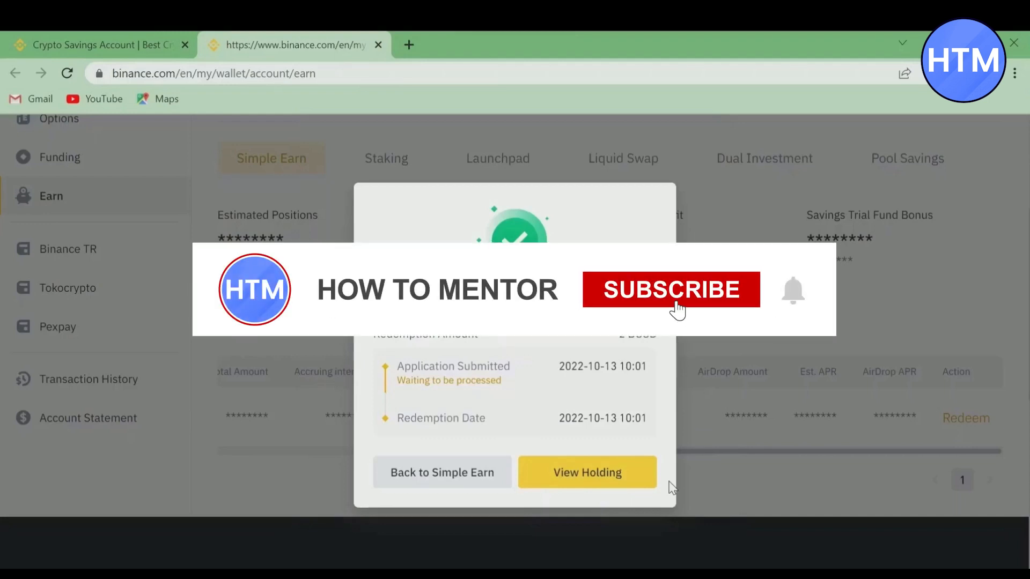
pyautogui.click(670, 289)
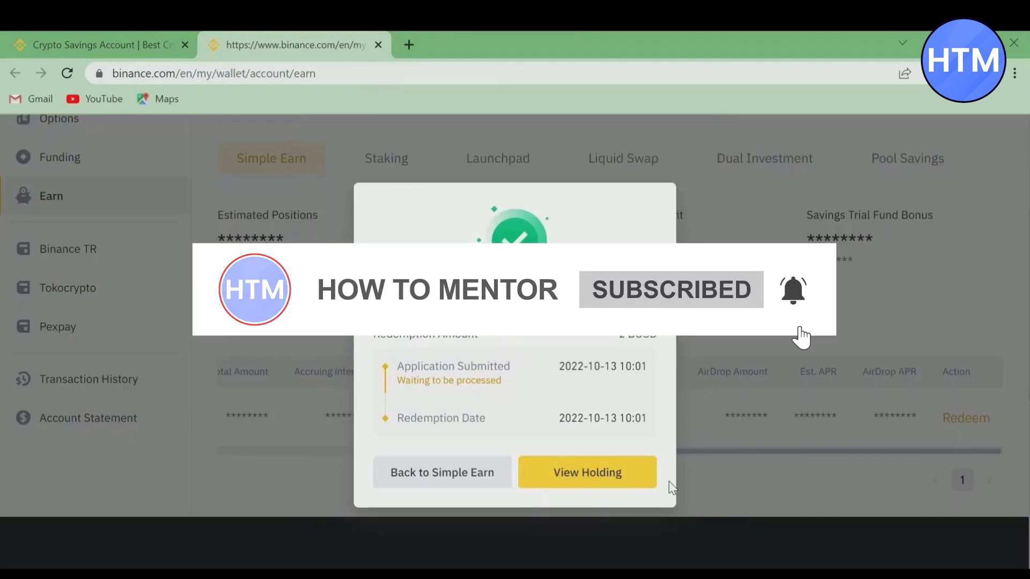